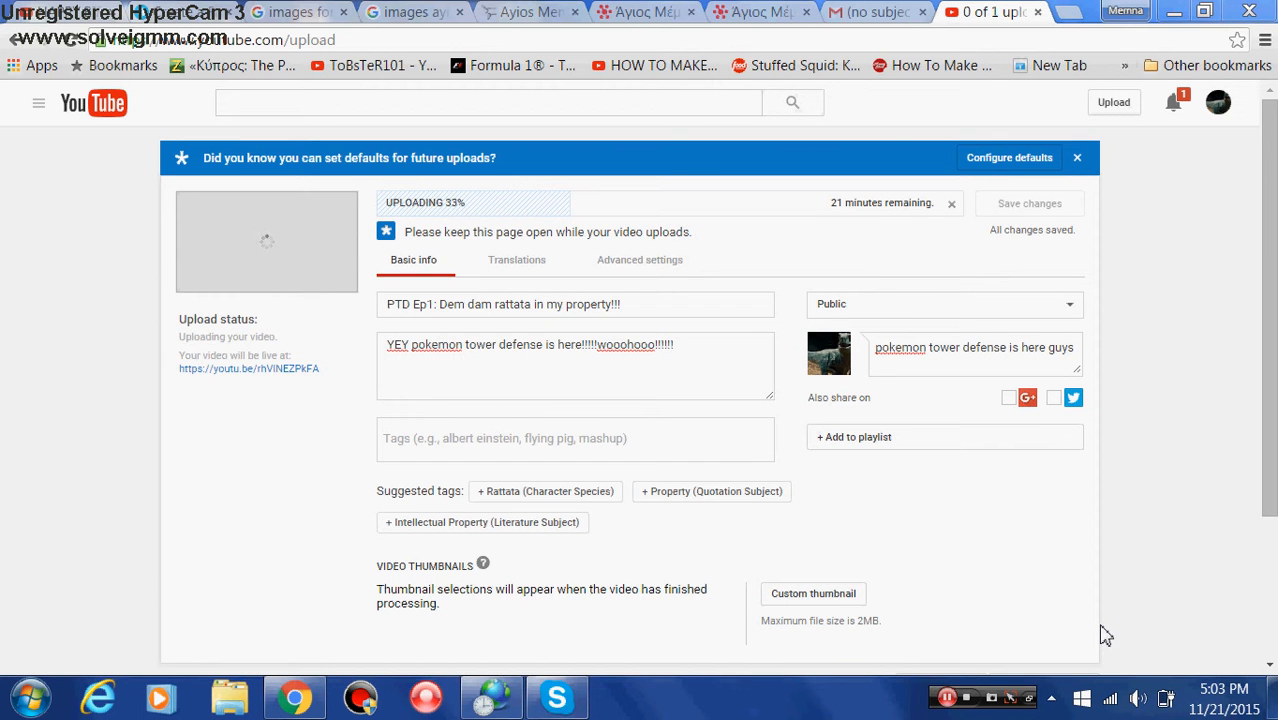
pyautogui.moveTo(510, 265)
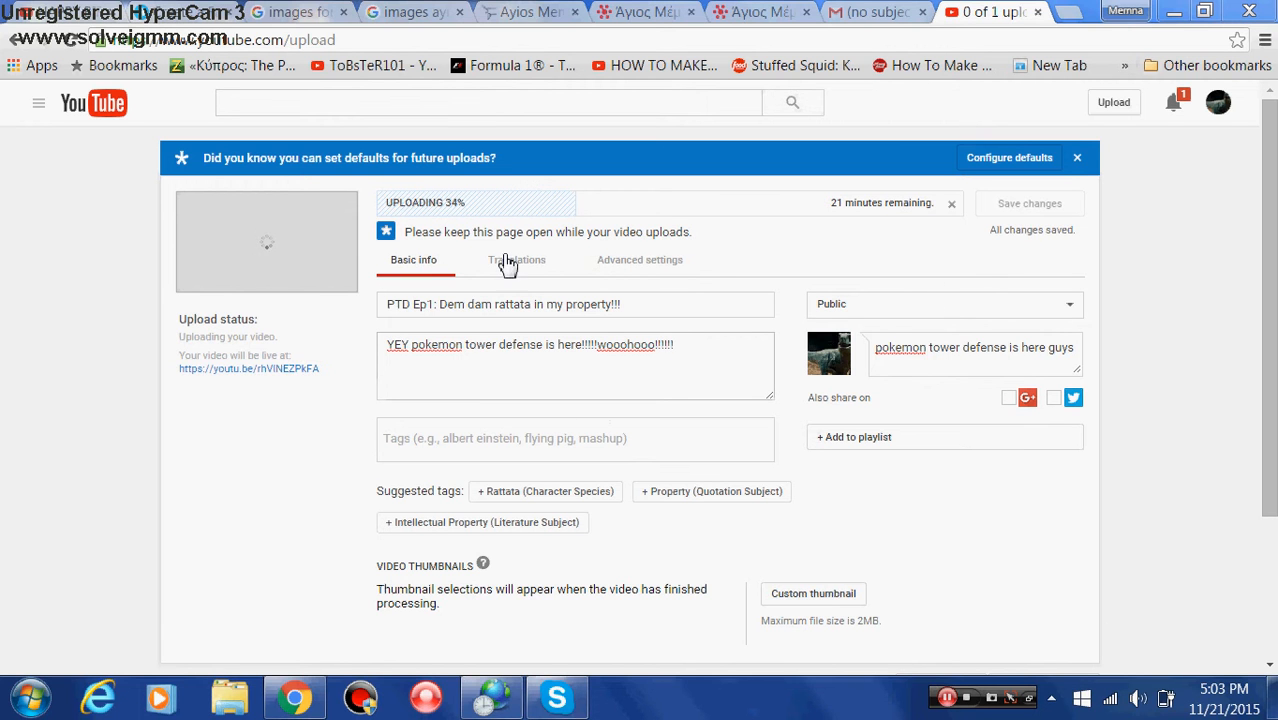
pyautogui.moveTo(518, 227)
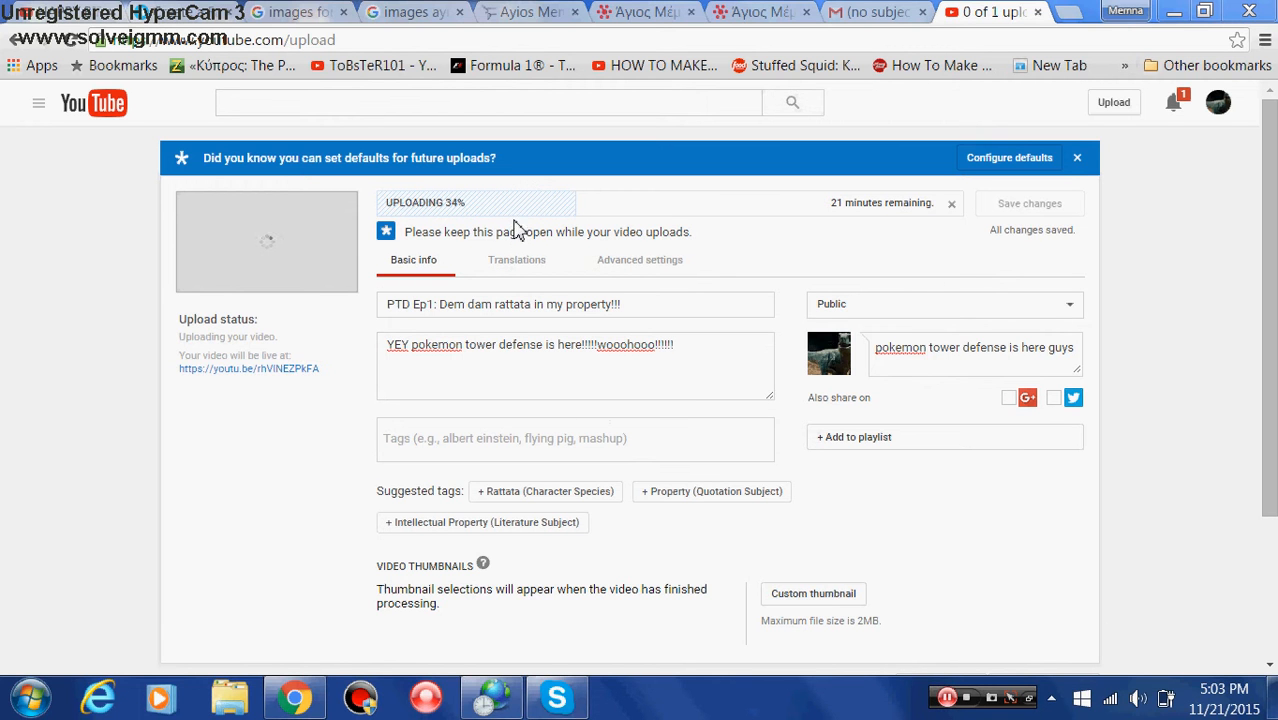
pyautogui.moveTo(487, 219)
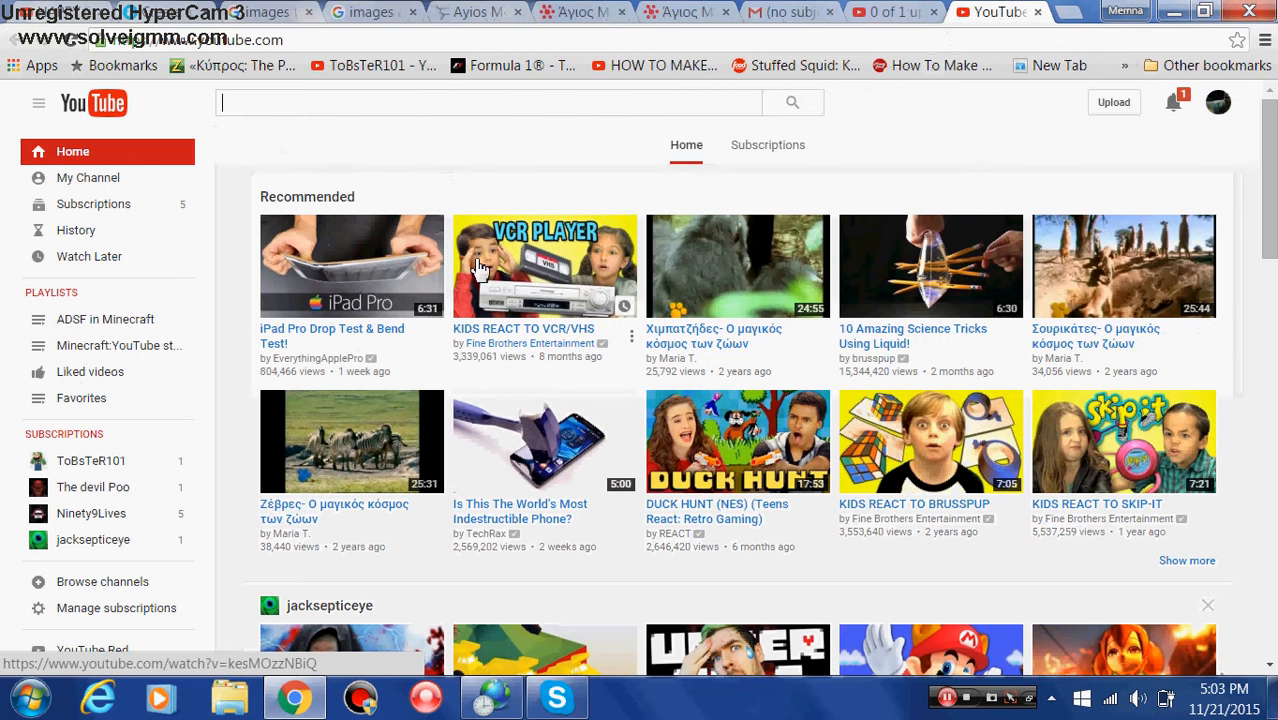
pyautogui.moveTo(550, 245)
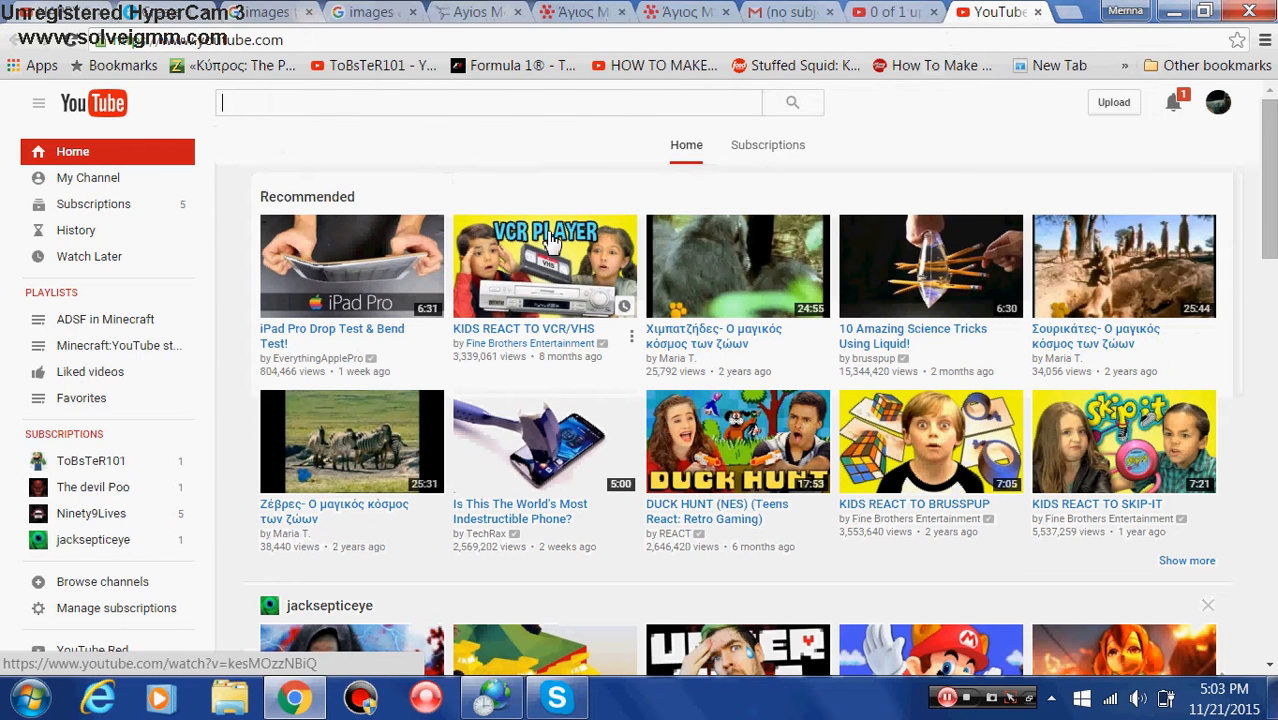
pyautogui.moveTo(495, 243)
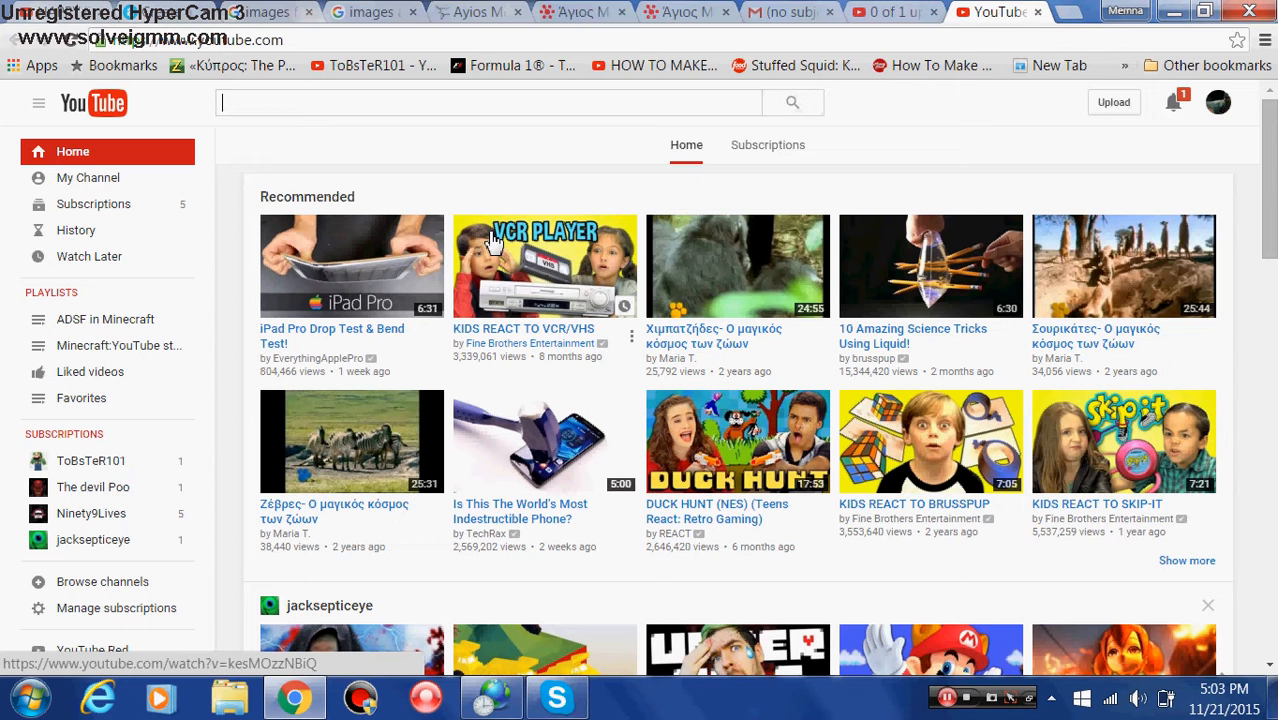
pyautogui.moveTo(497, 275)
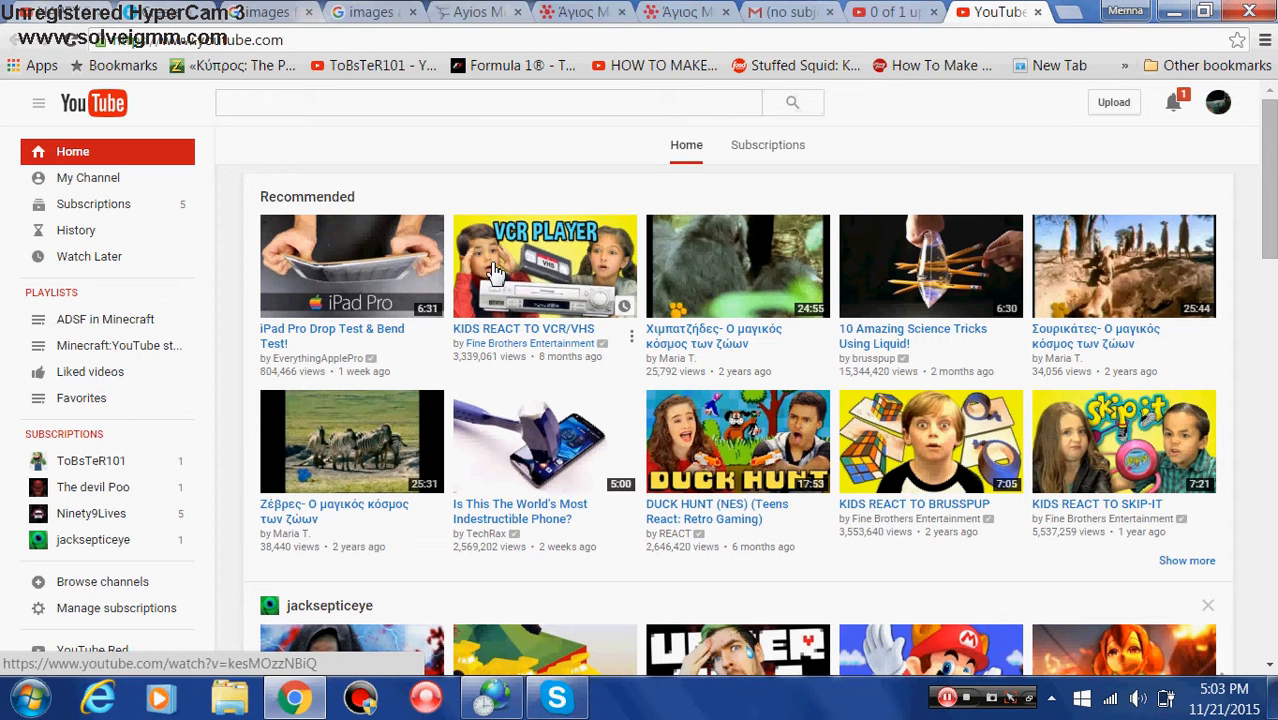
pyautogui.moveTo(485, 237)
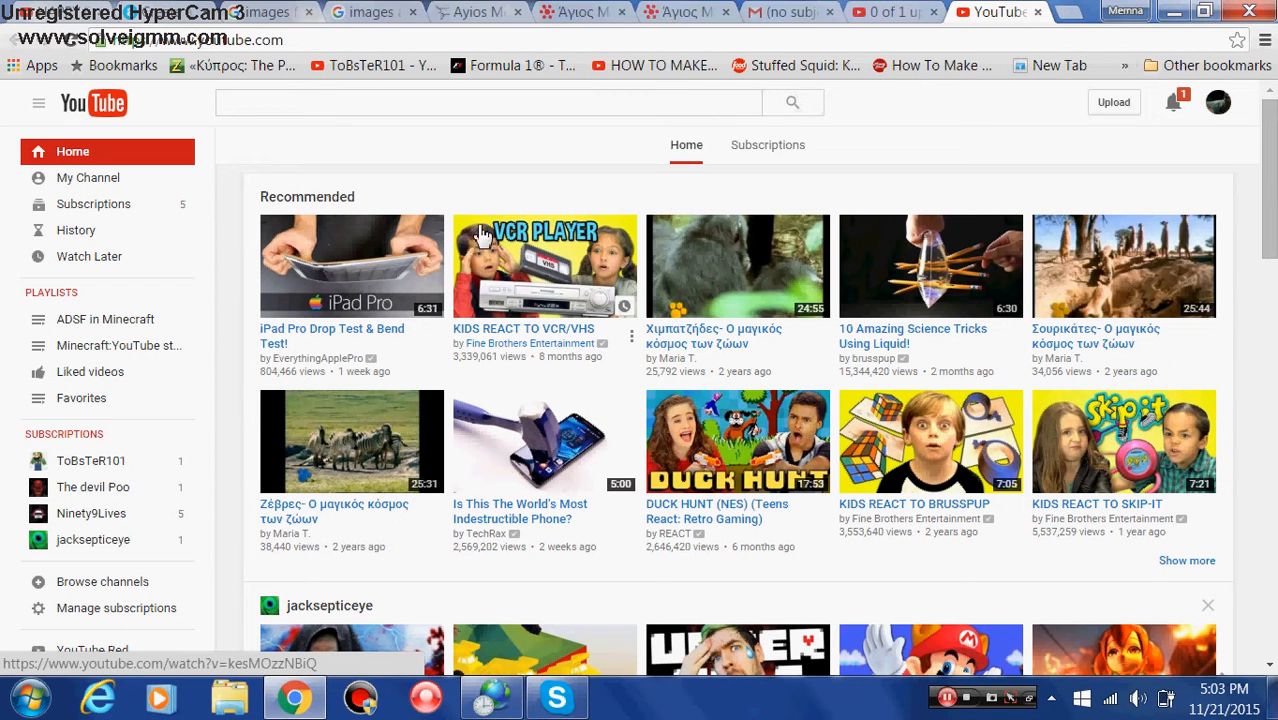
pyautogui.moveTo(640, 242)
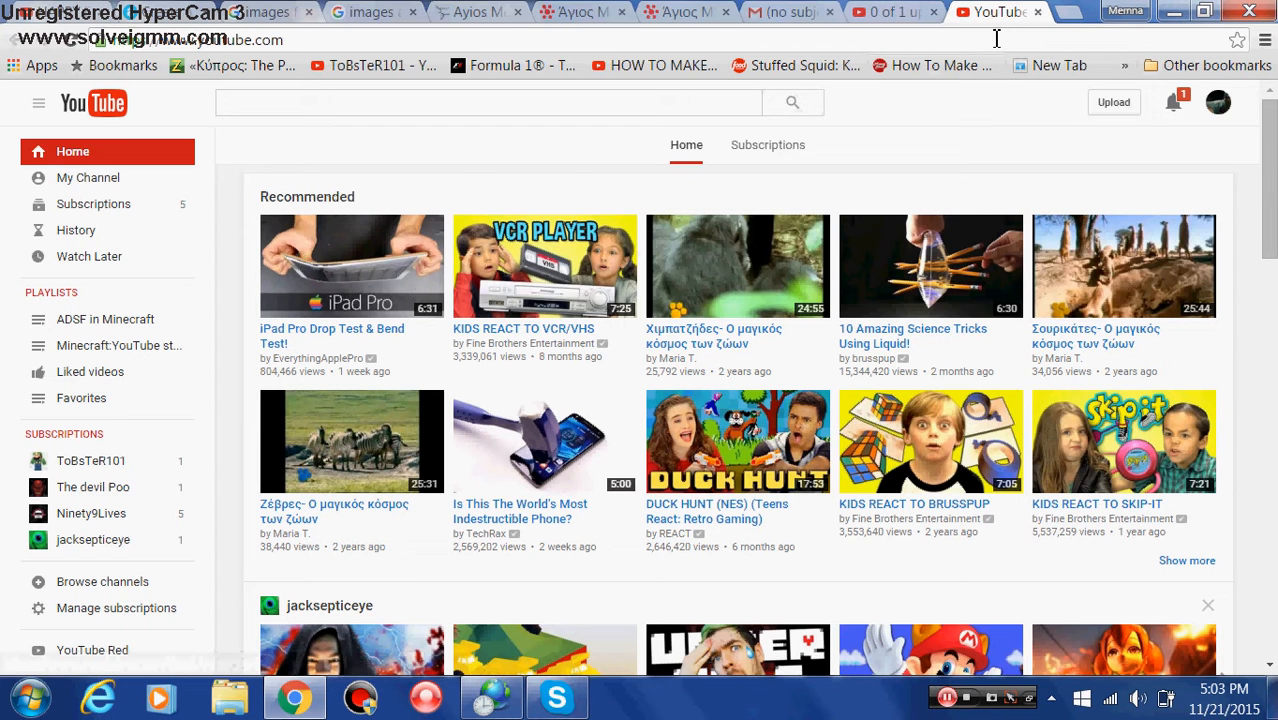
# Switch to the '0 of 1 uploaded' tab showing the Pokemon tower defense upload page
pyautogui.click(1113, 102)
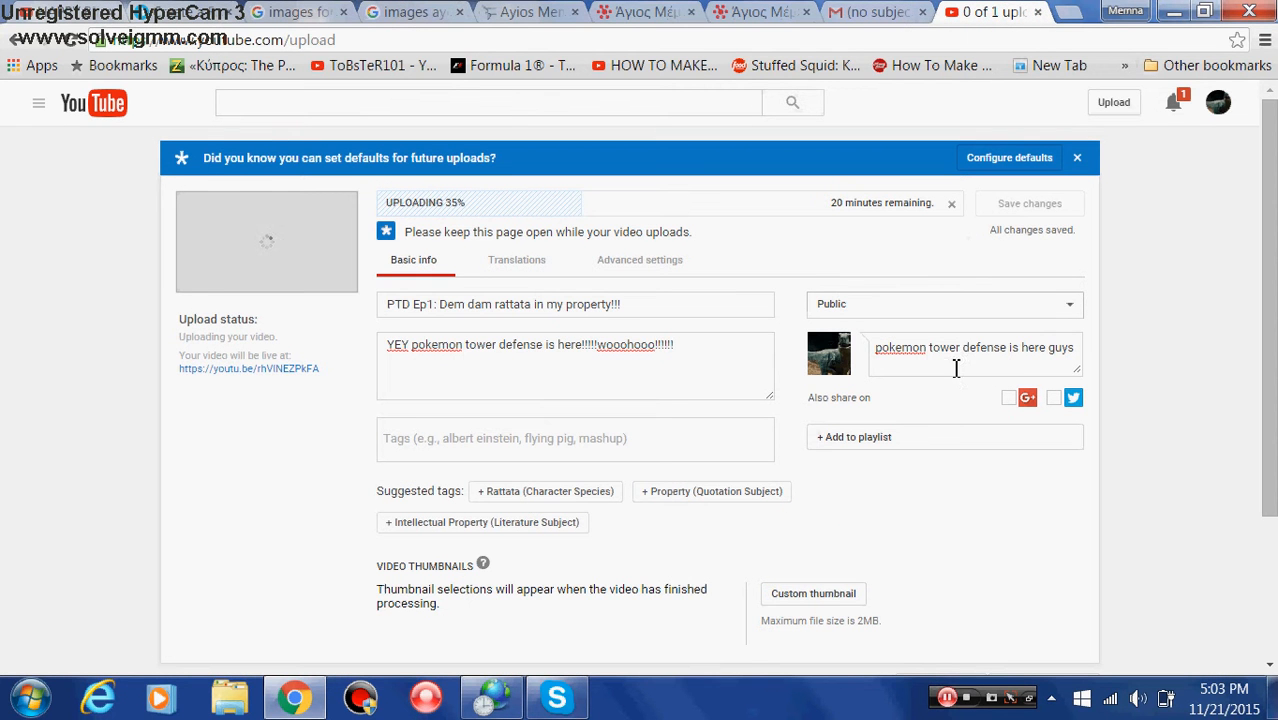
pyautogui.moveTo(221, 578)
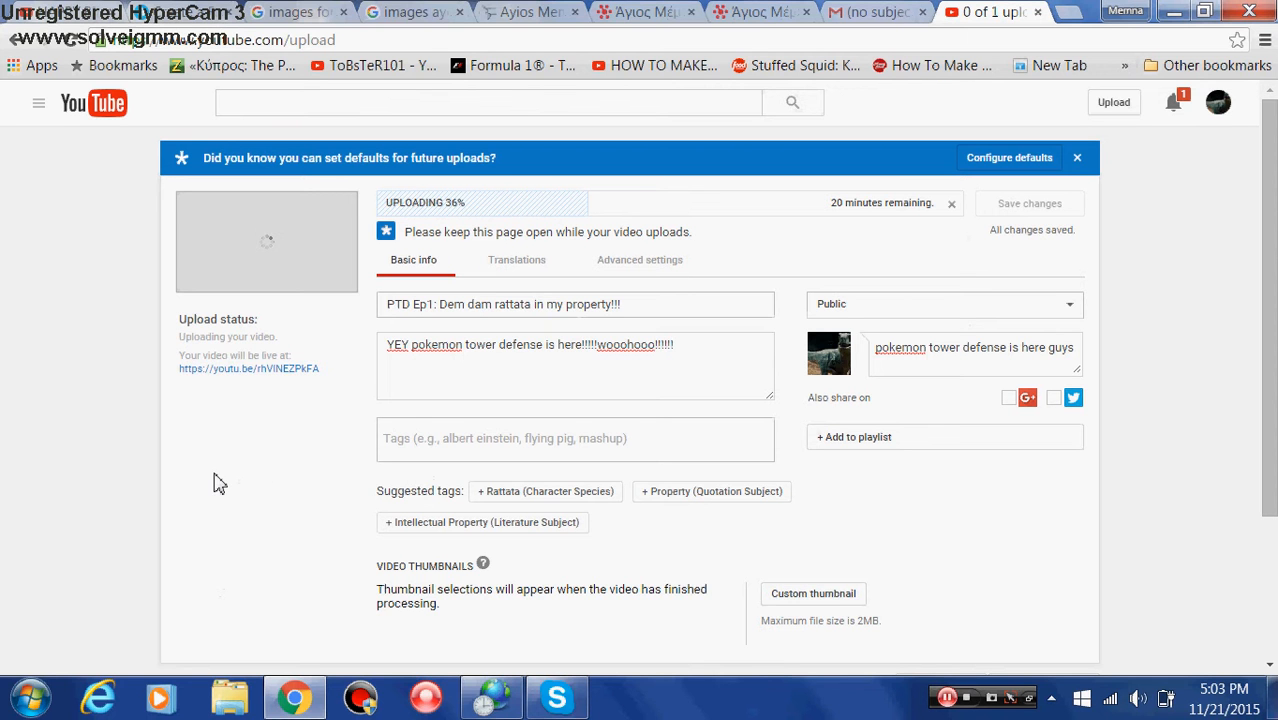
pyautogui.moveTo(975, 297)
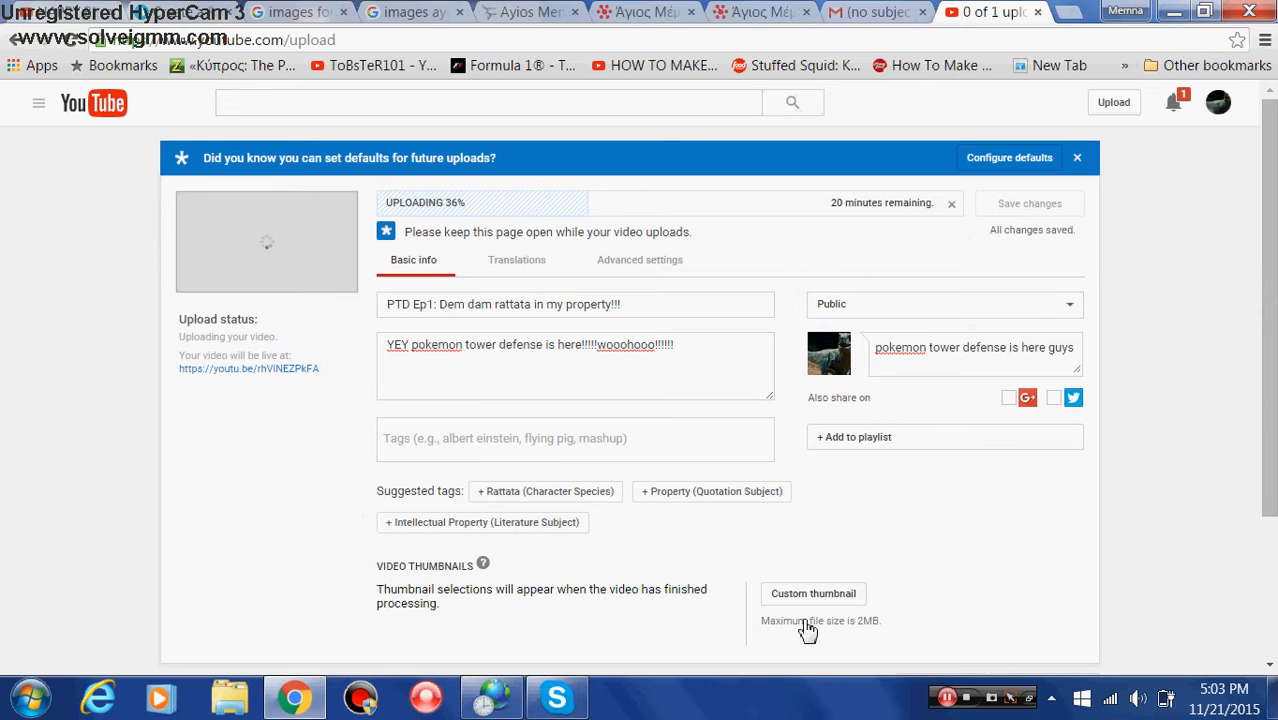
pyautogui.moveTo(500, 608)
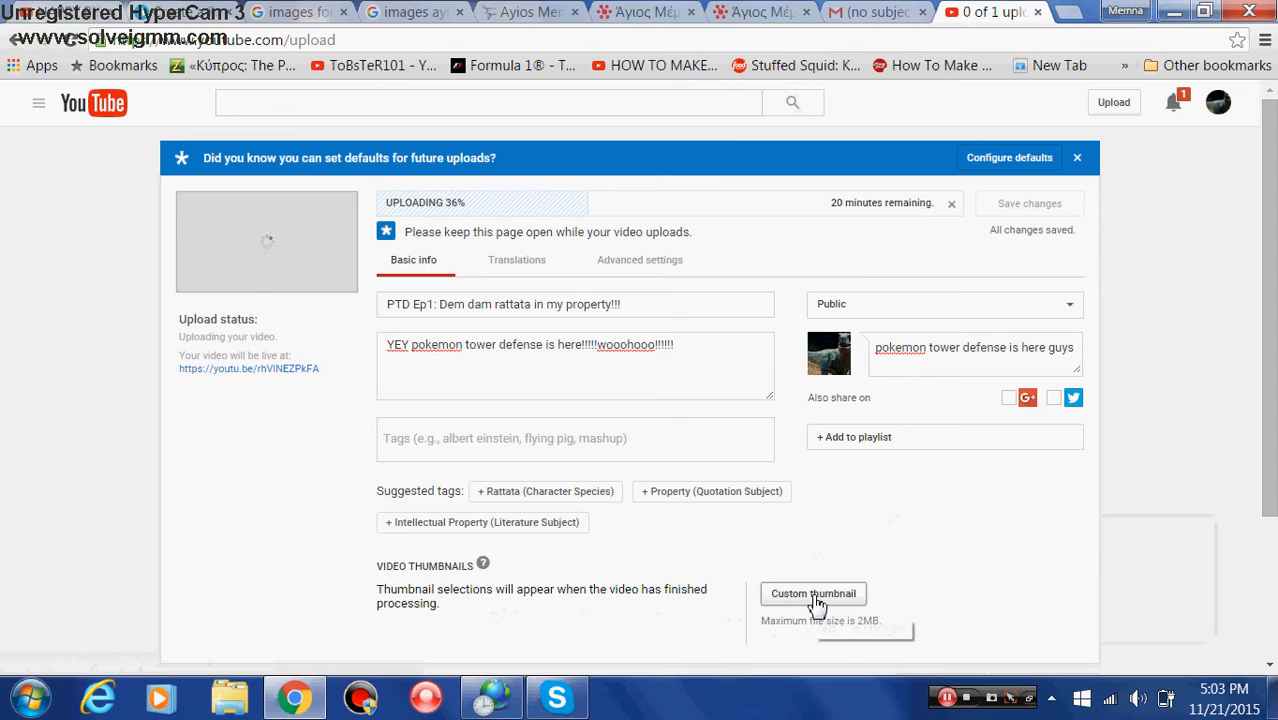
# Open the Custom thumbnail file picker under Video Thumbnails
pyautogui.click(813, 593)
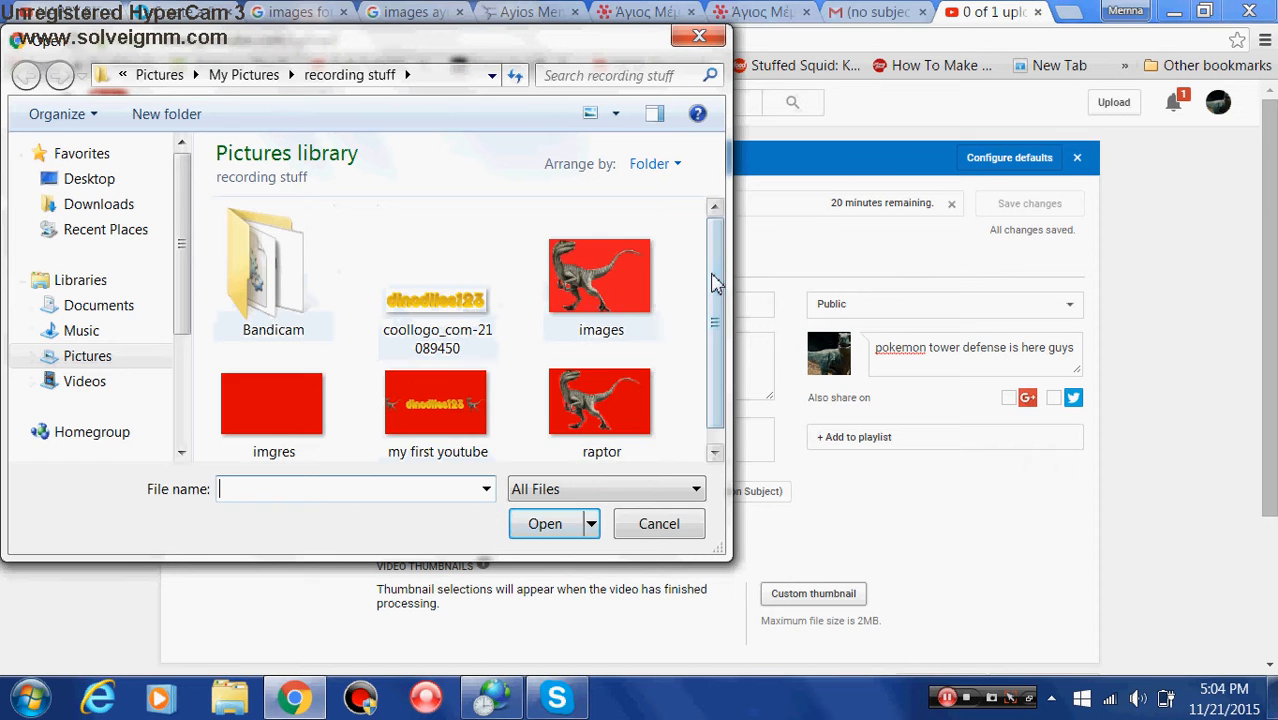
# Scroll through the recording stuff folder to view the raptor and banner images
pyautogui.scroll(-3)
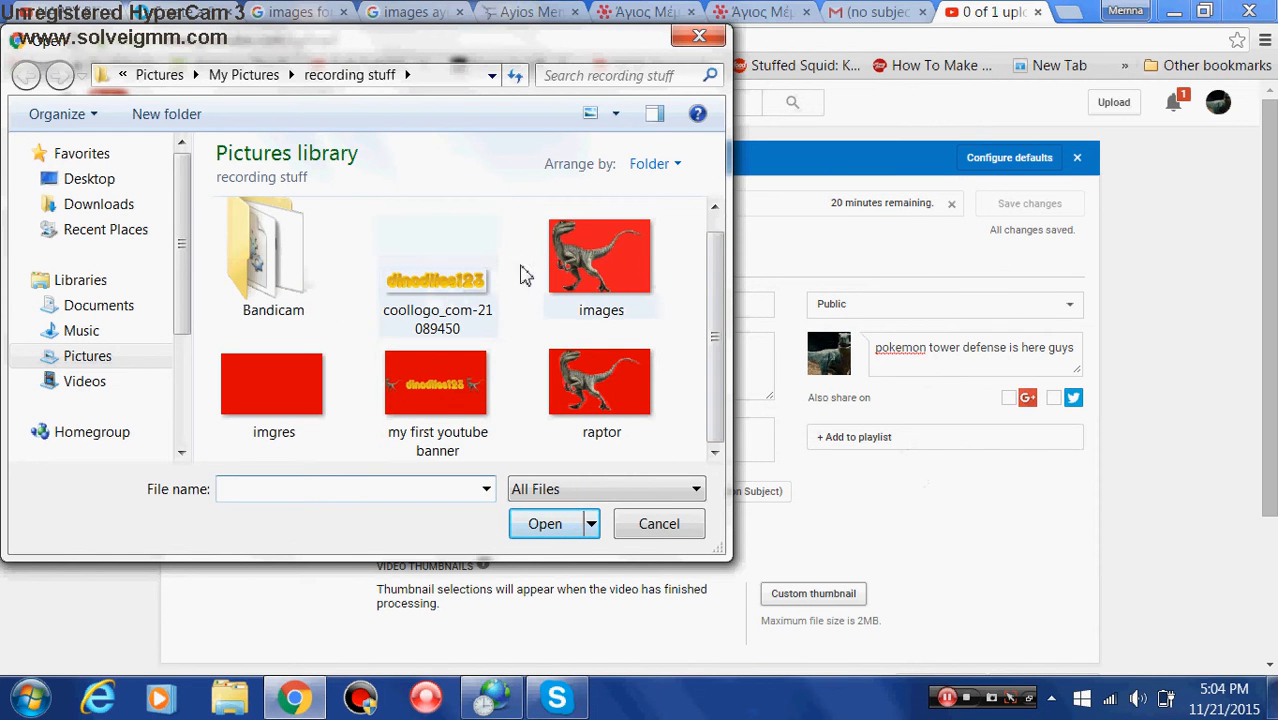
pyautogui.moveTo(599, 255)
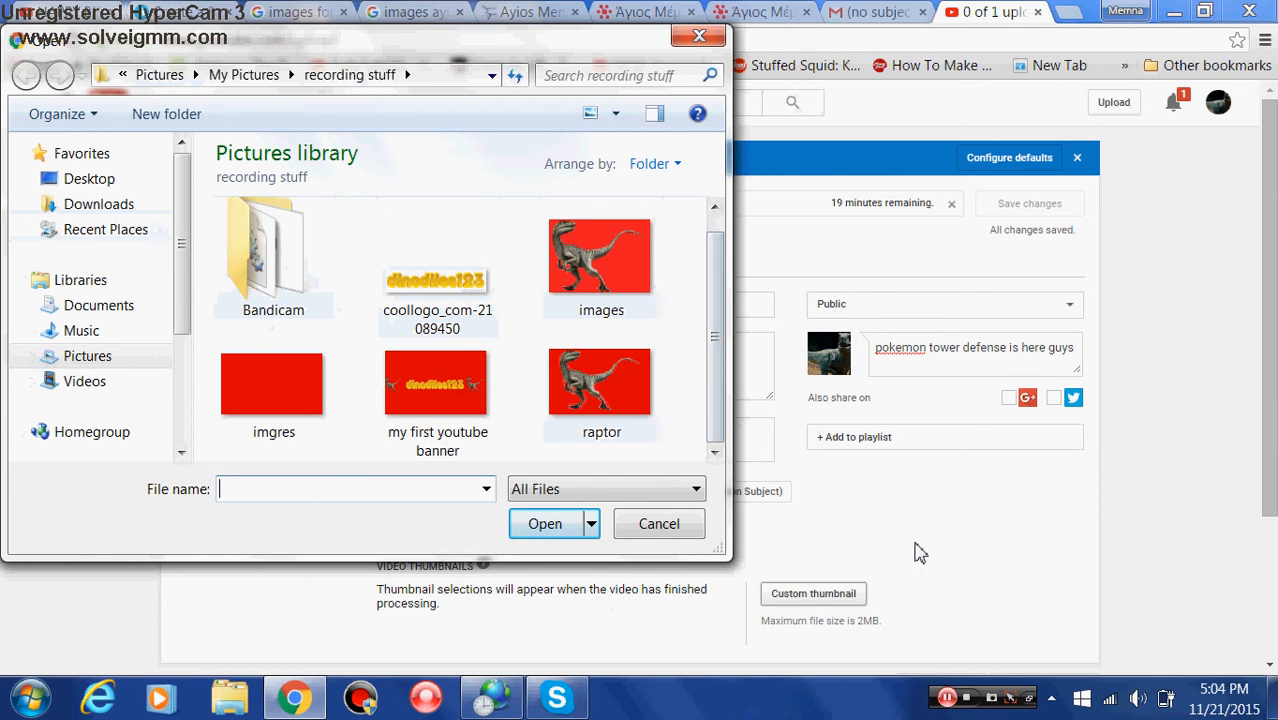
pyautogui.moveTo(803, 446)
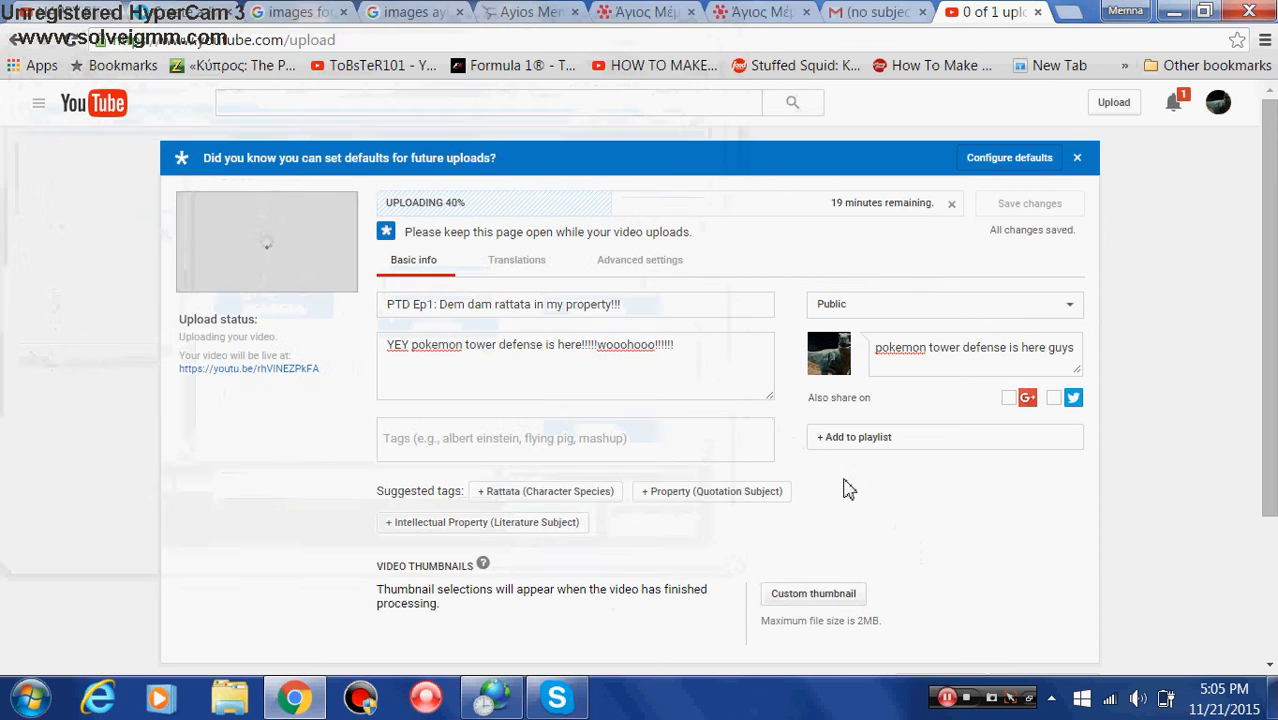
pyautogui.moveTo(947, 515)
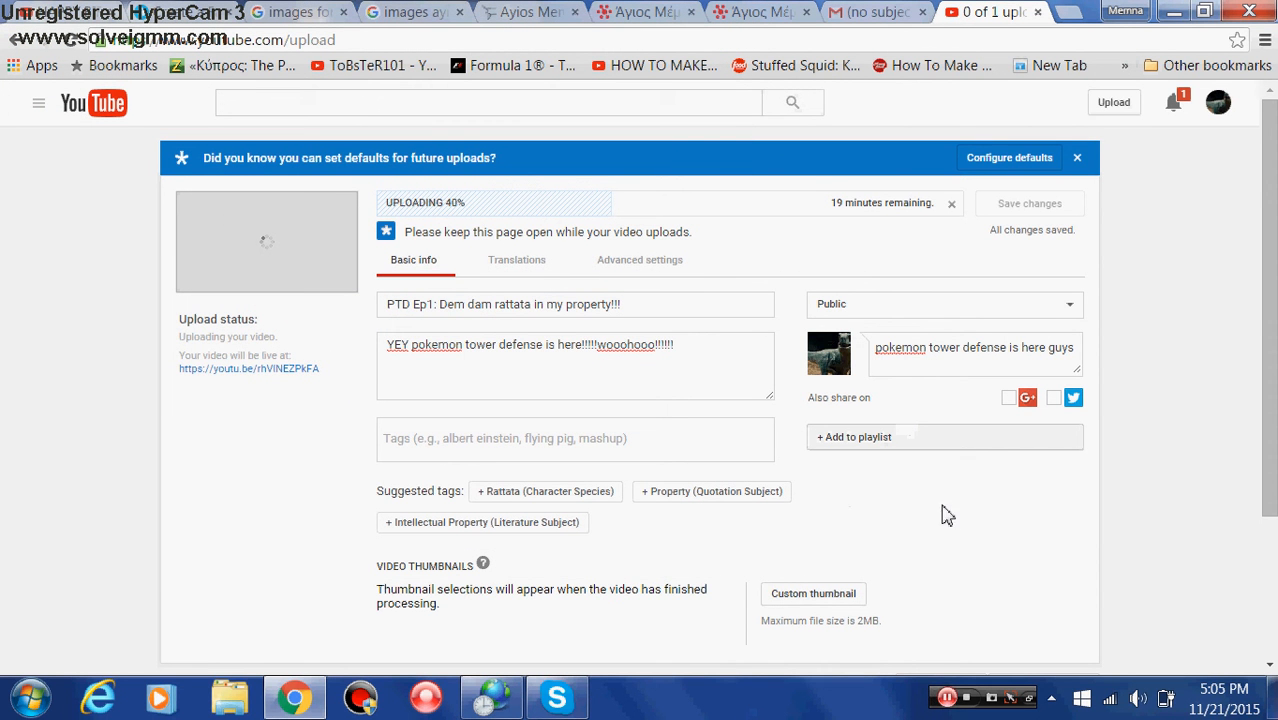
pyautogui.moveTo(960, 539)
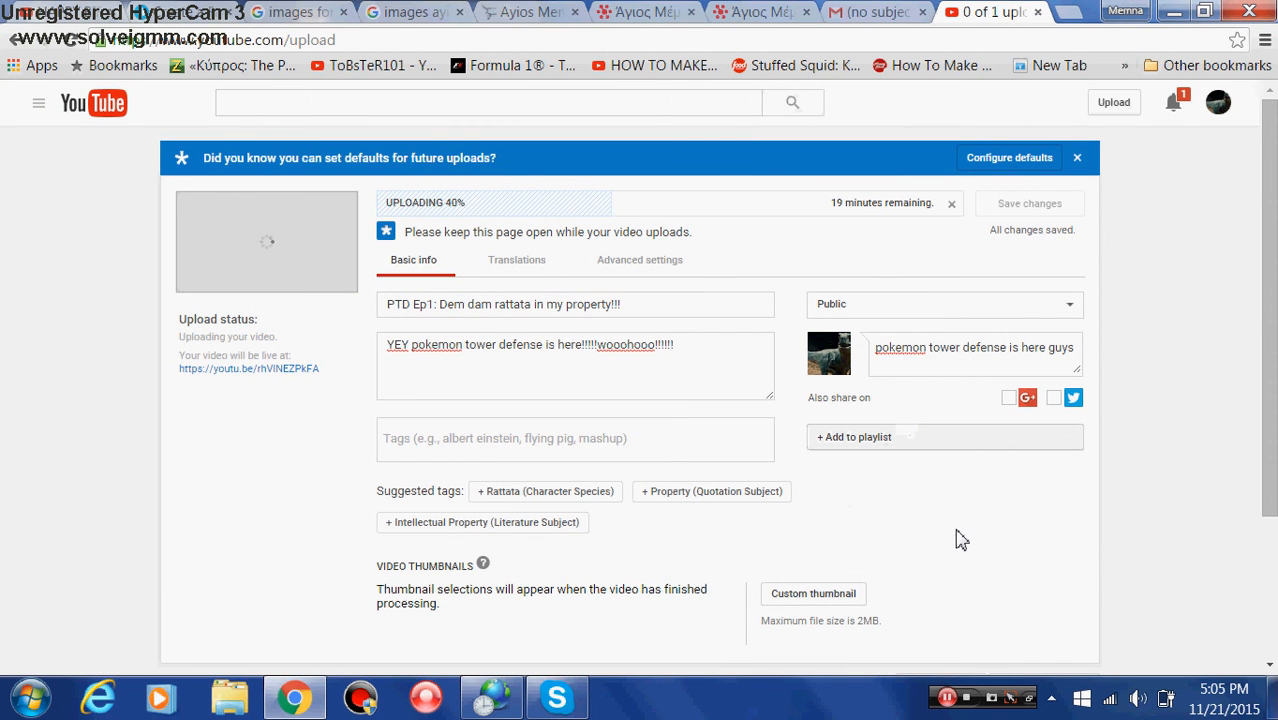
pyautogui.moveTo(968, 546)
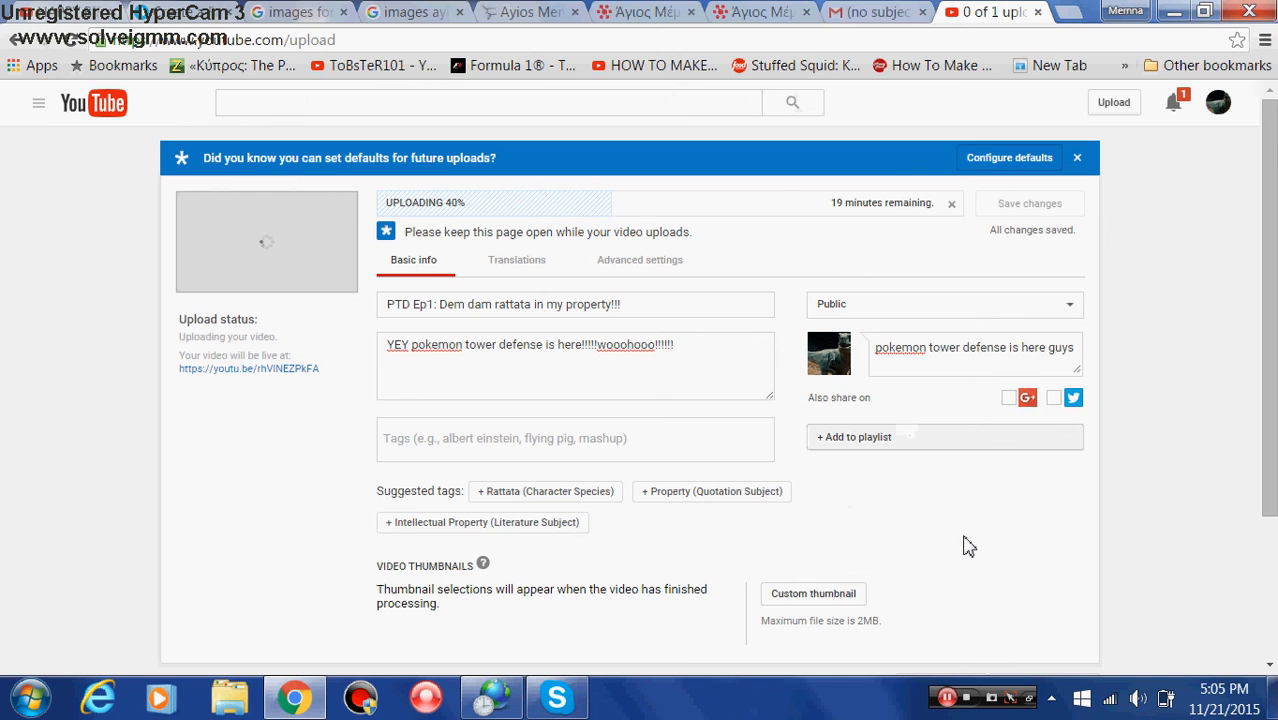